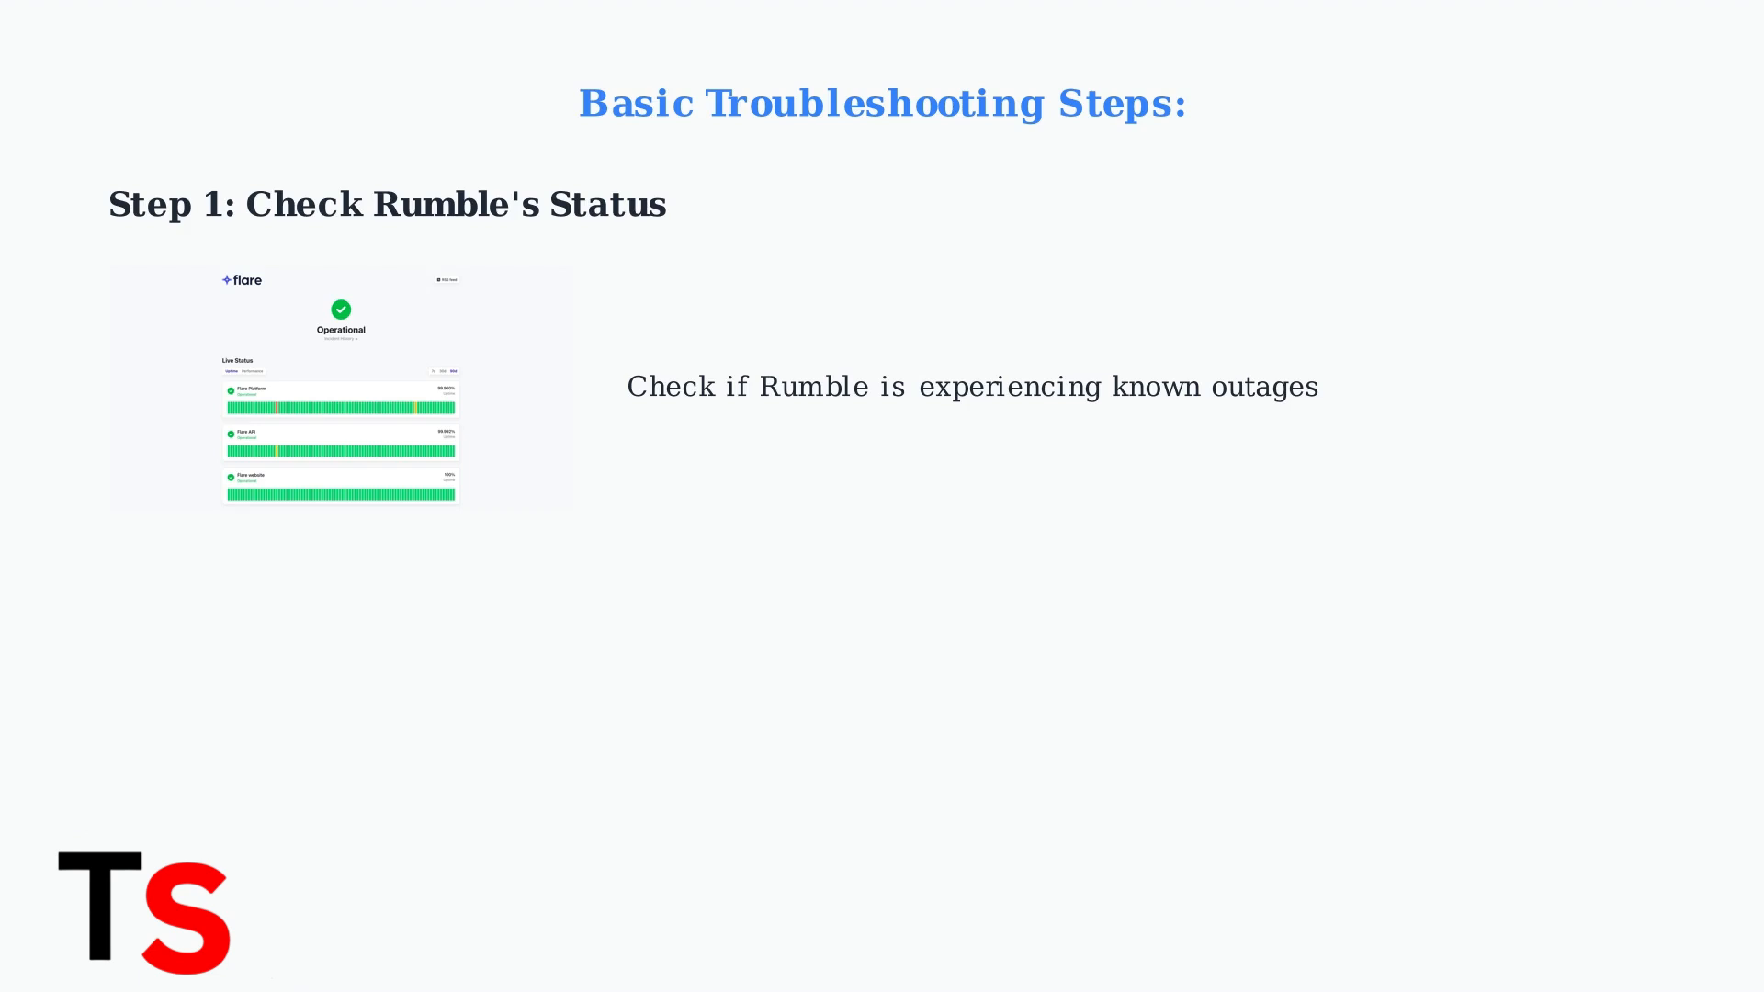
# Advance past the 'Step 1: Check Rumble's Status' slide to the next basic troubleshooting steps.
pyautogui.press('Right')
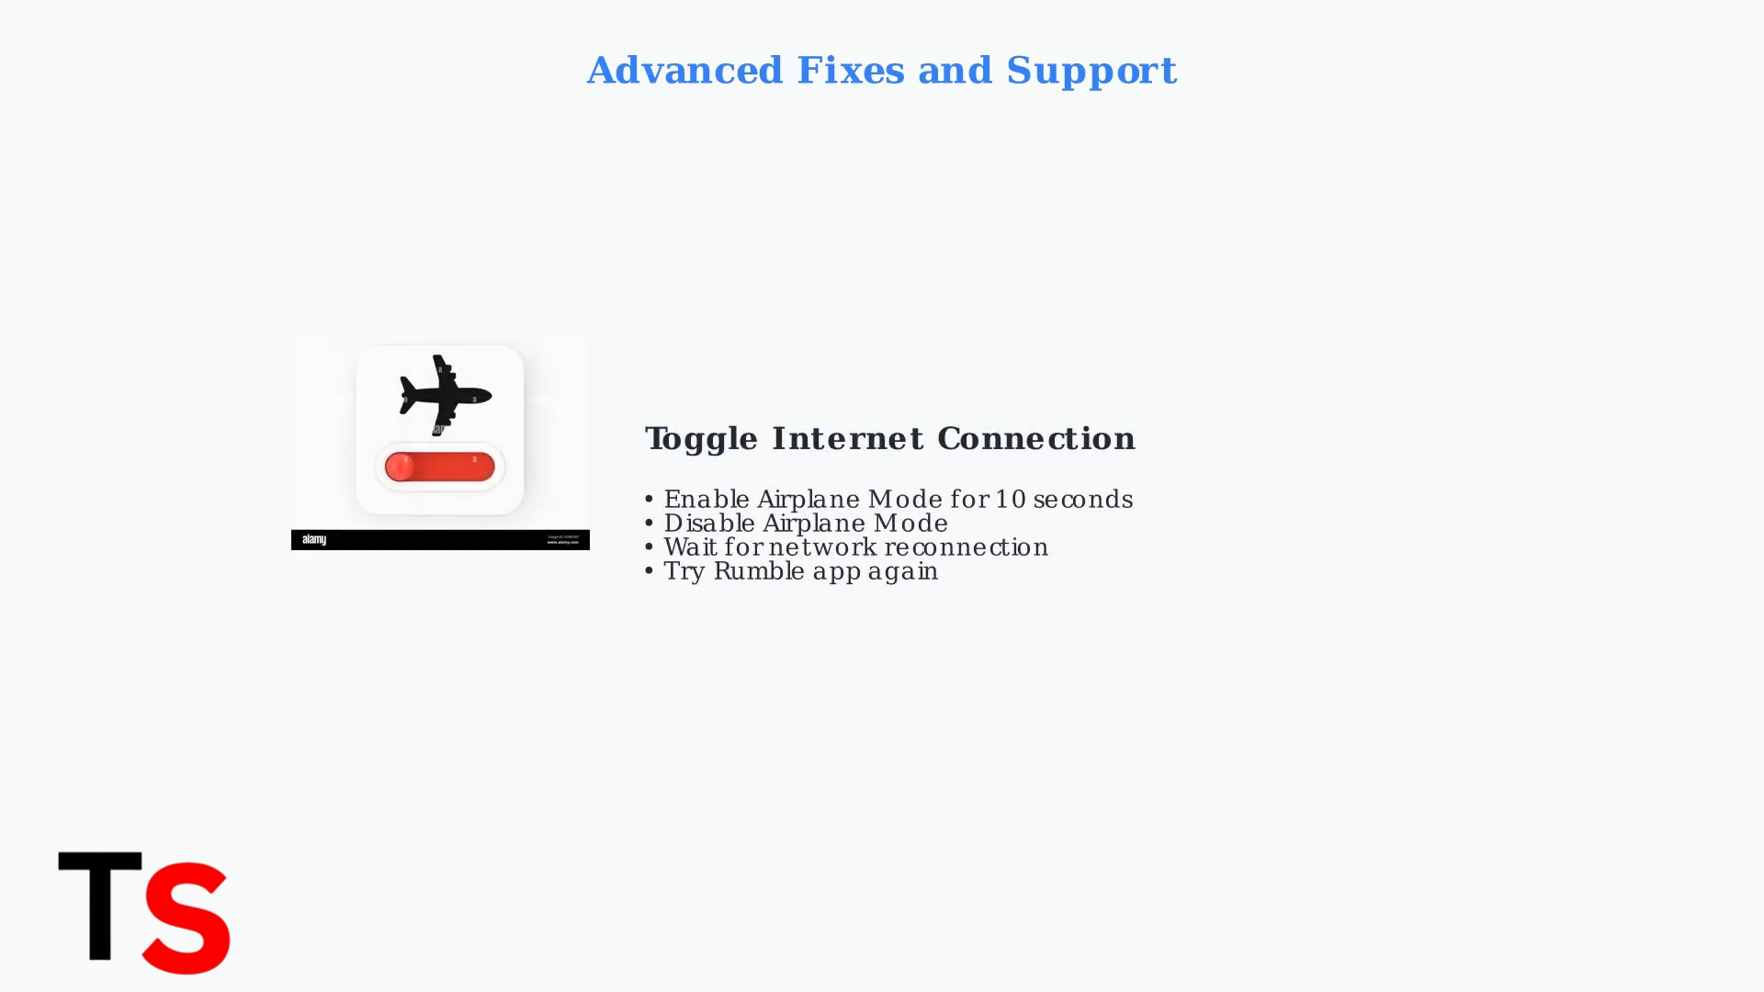